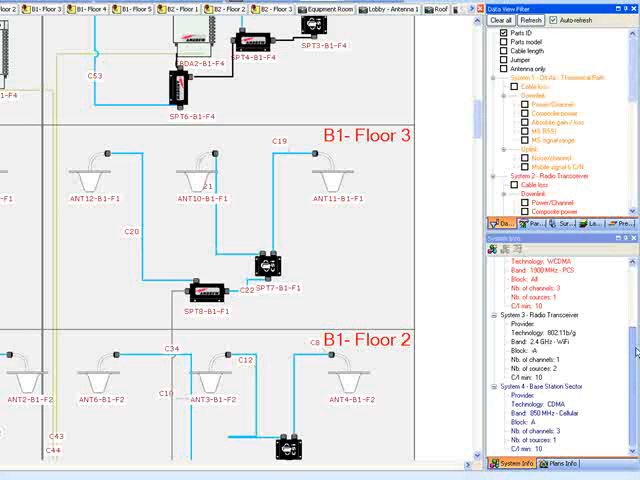
Zoom the view toward the B1 Floor 3 riser diagram with part IDs and values shown
scroll(down, 3)
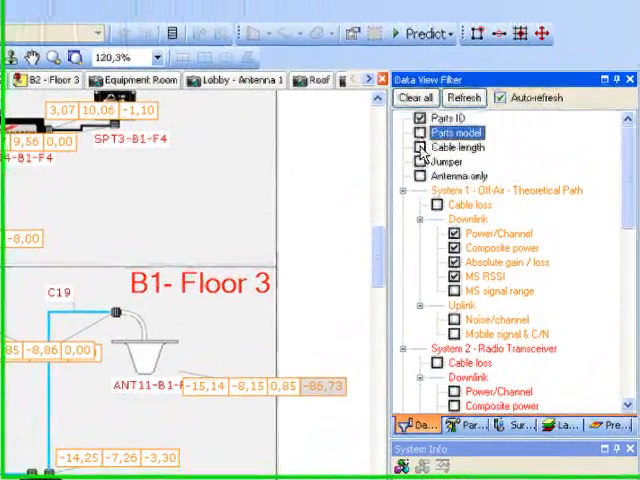
Bring up the Part properties of the B1 Floor 3 omnidirectional antenna
click(420, 152)
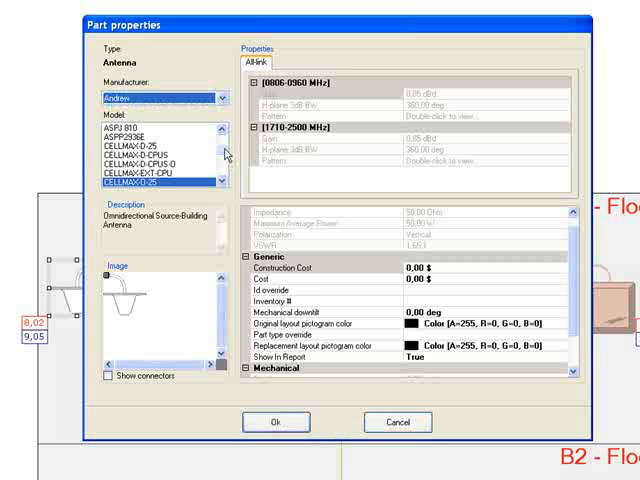
Swap the antenna to a directional in-building model and confirm the change
click(140, 148)
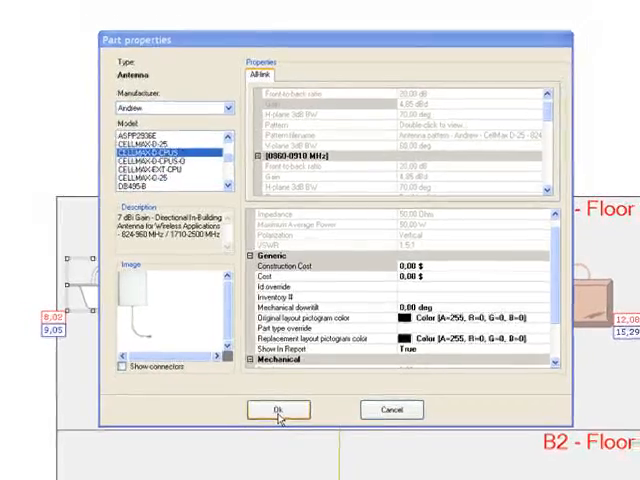
click(276, 410)
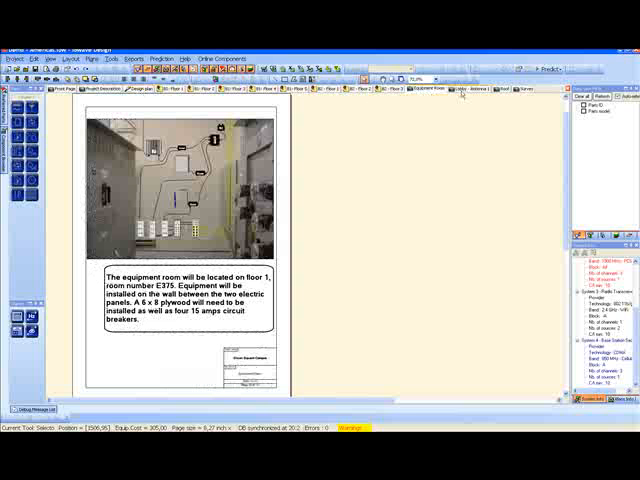
Show the lobby photo mockup, then generate the Union Square Campus equipment list report
click(470, 92)
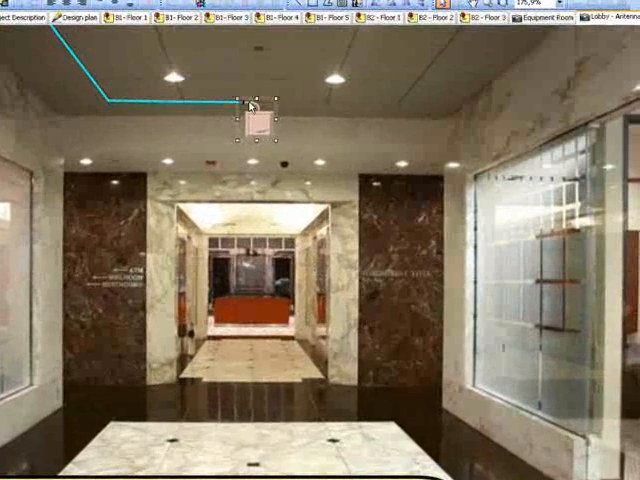
click(78, 18)
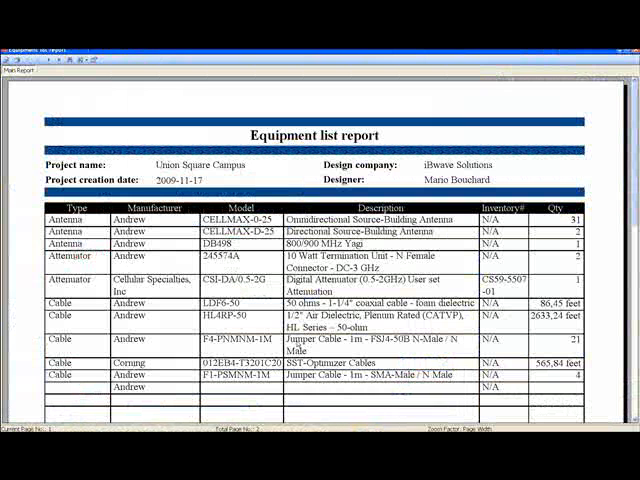
scroll(down, 3)
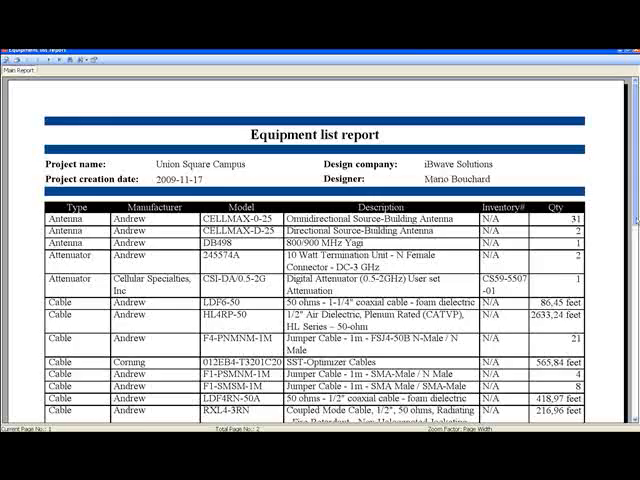
scroll(down, 3)
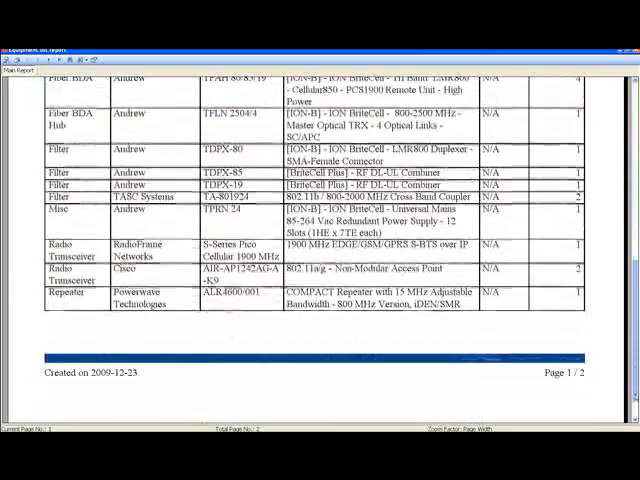